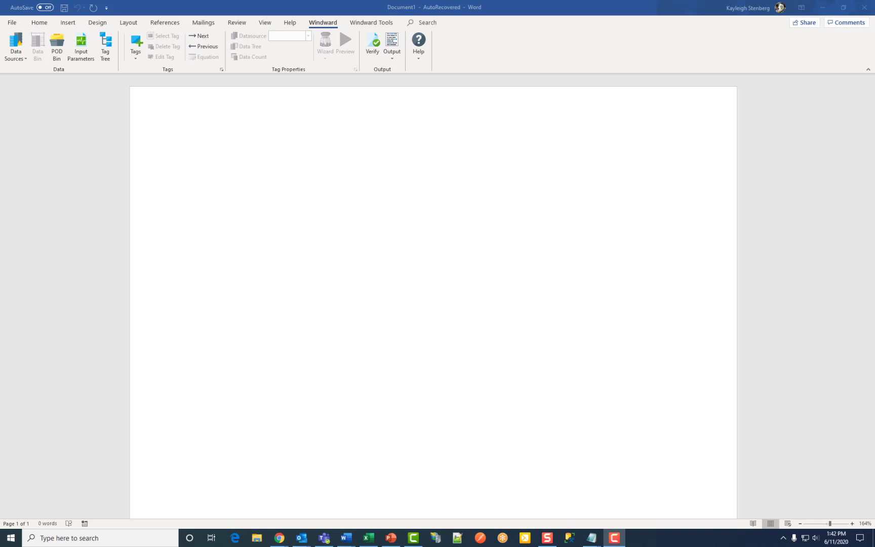
mouse_move(352, 35)
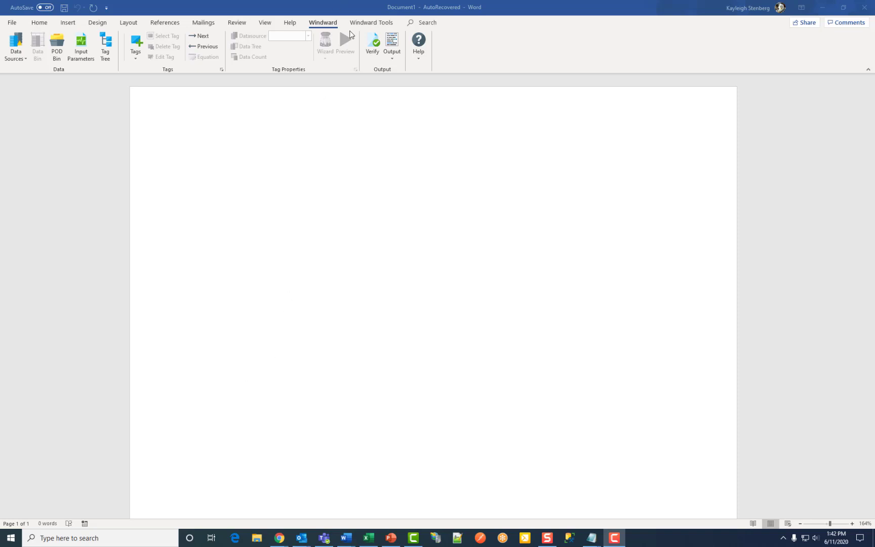
Step: Show the Connection Editor's New list of connection types from the Windward Data Sources command
left_click(15, 46)
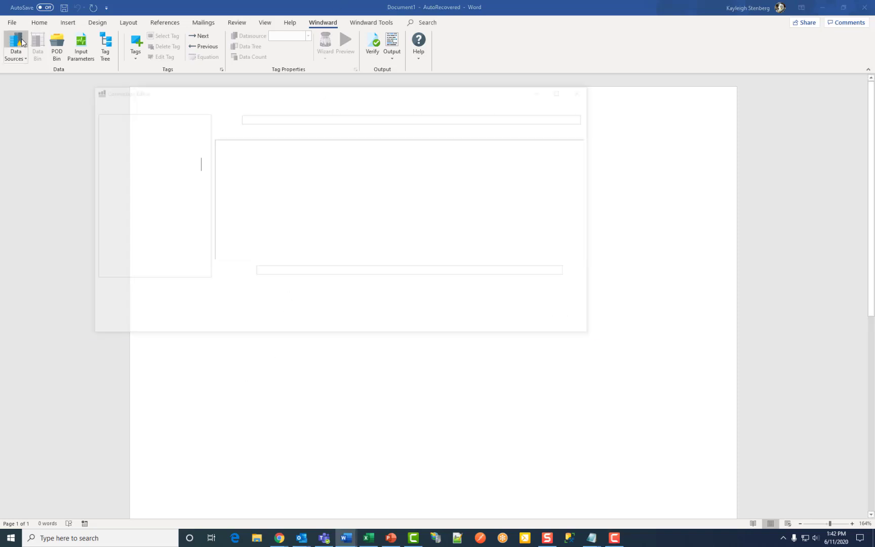
left_click(15, 45)
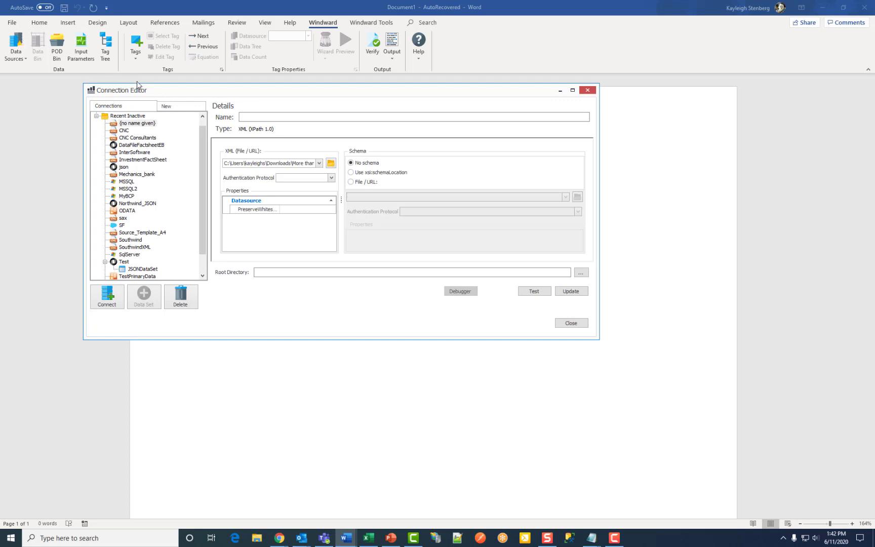
left_click(166, 106)
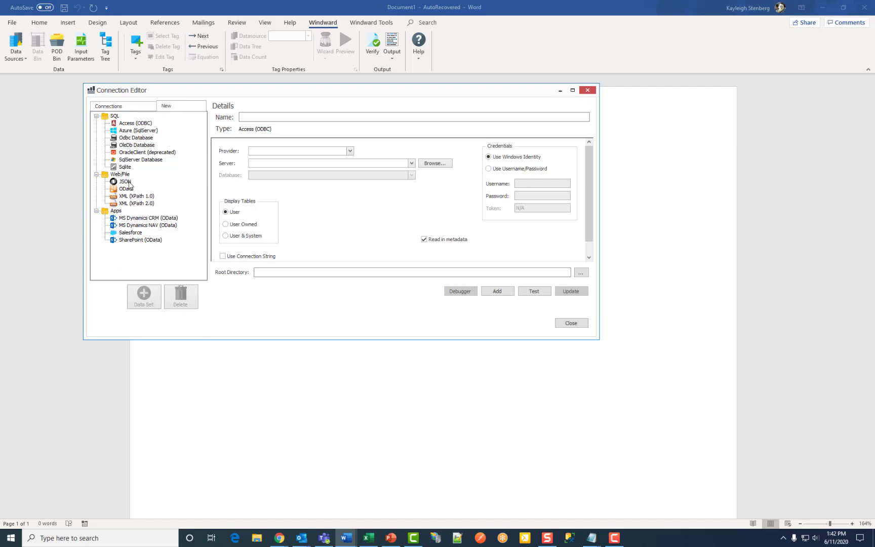
left_click(125, 181)
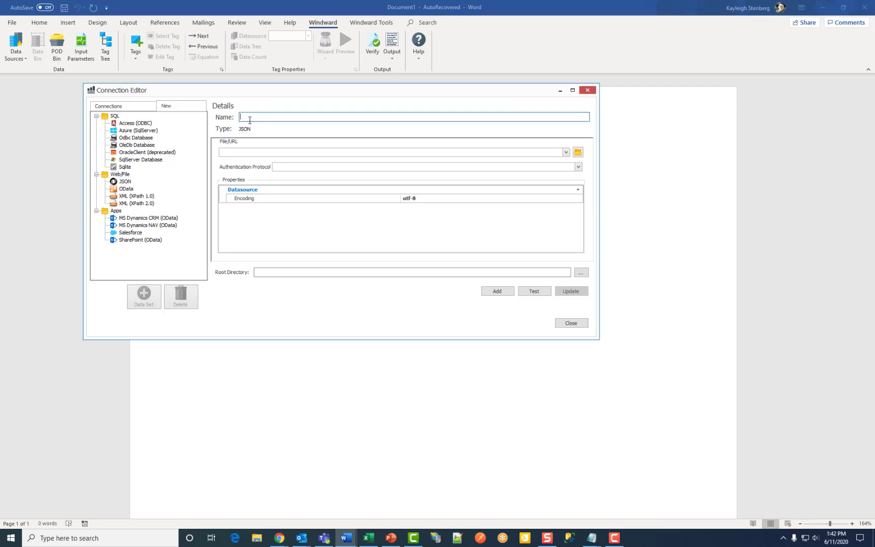
type("JSON2")
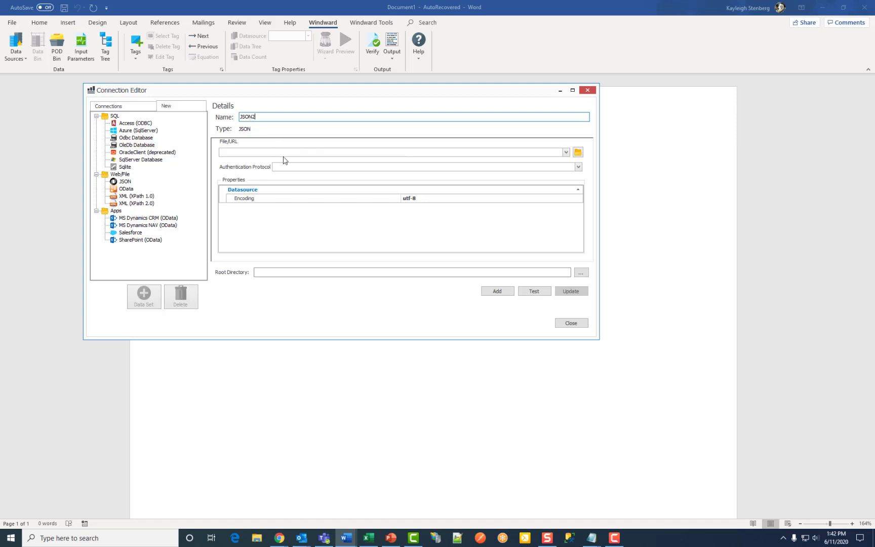
mouse_move(282, 156)
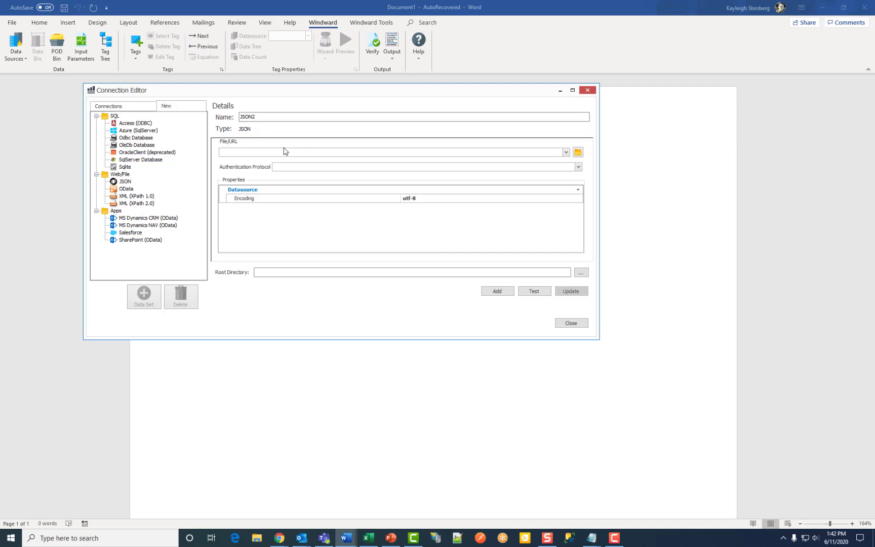
left_click(579, 167)
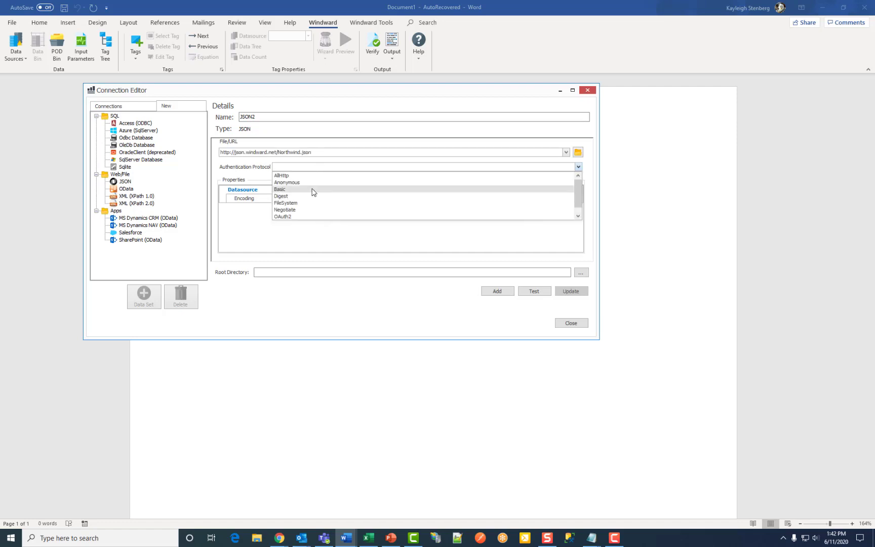
Step: Use Basic authentication with username demo and a password, and set CommunicationProtocol to web
left_click(280, 190)
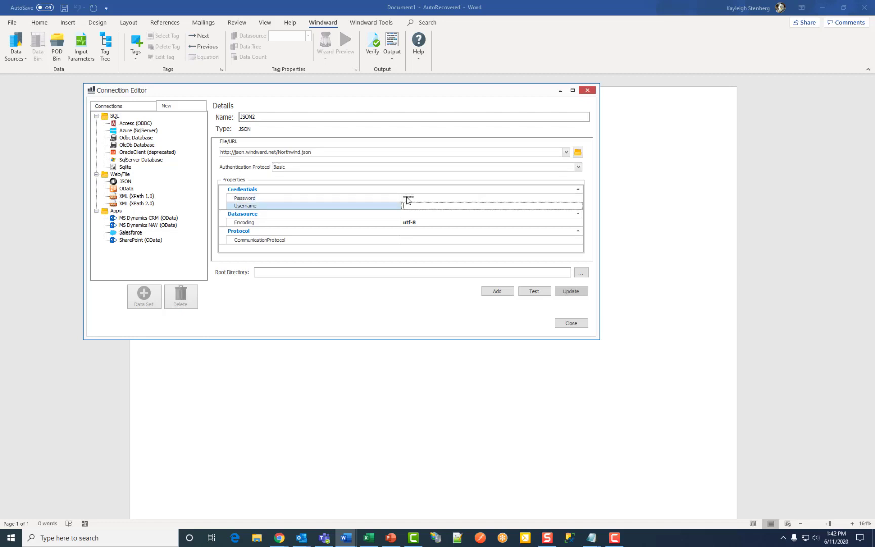
type("demo")
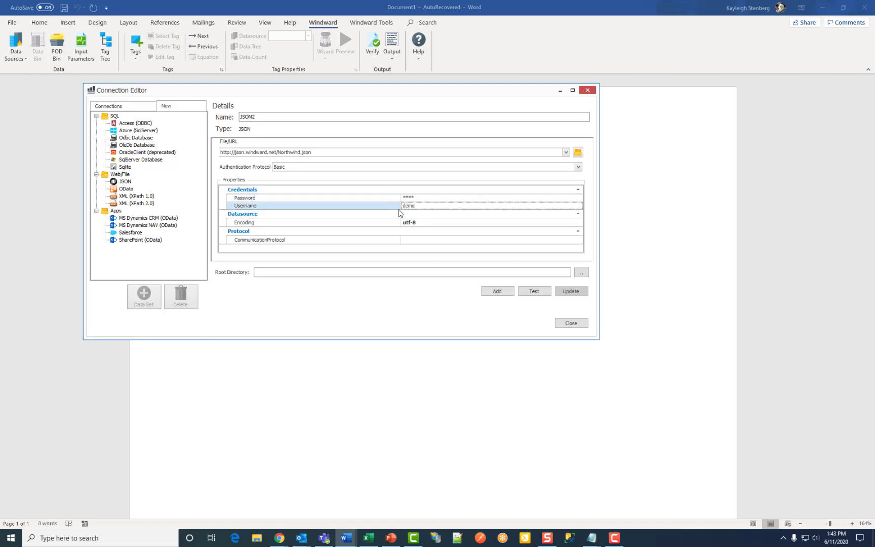
left_click(492, 222)
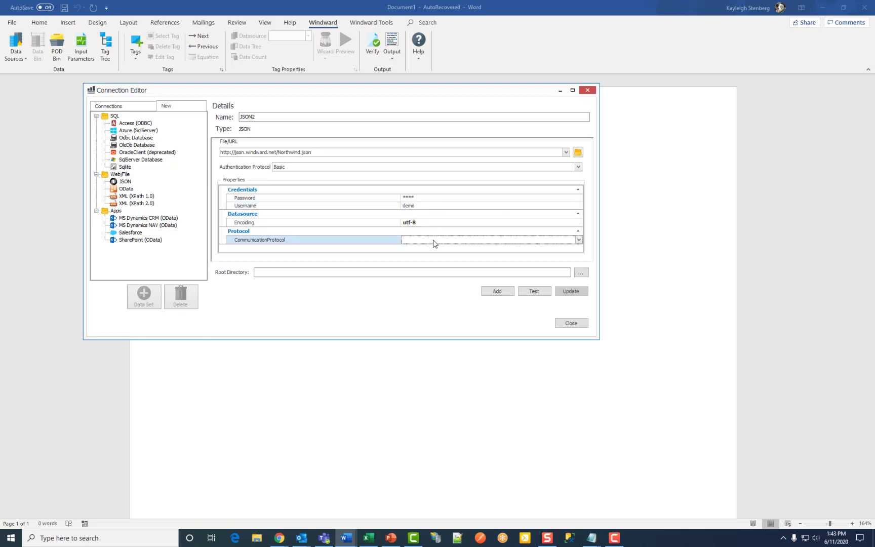
left_click(578, 239)
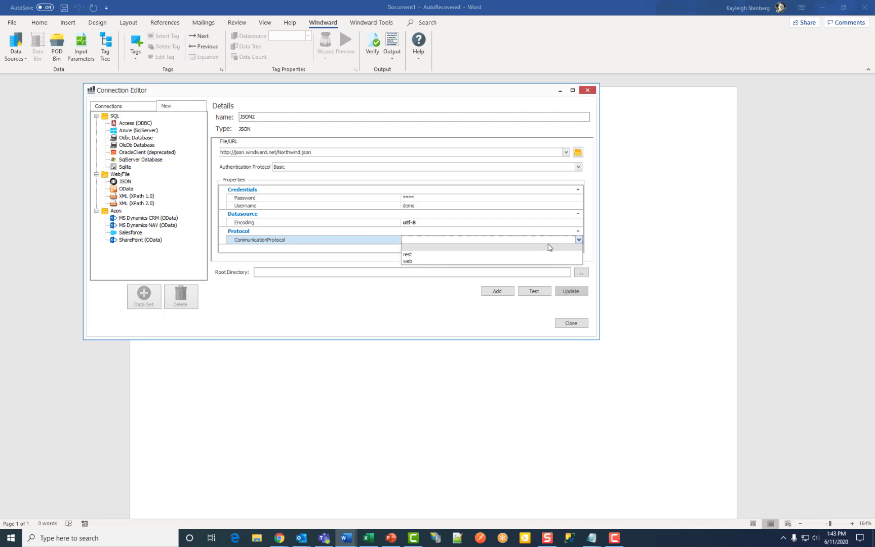
left_click(407, 260)
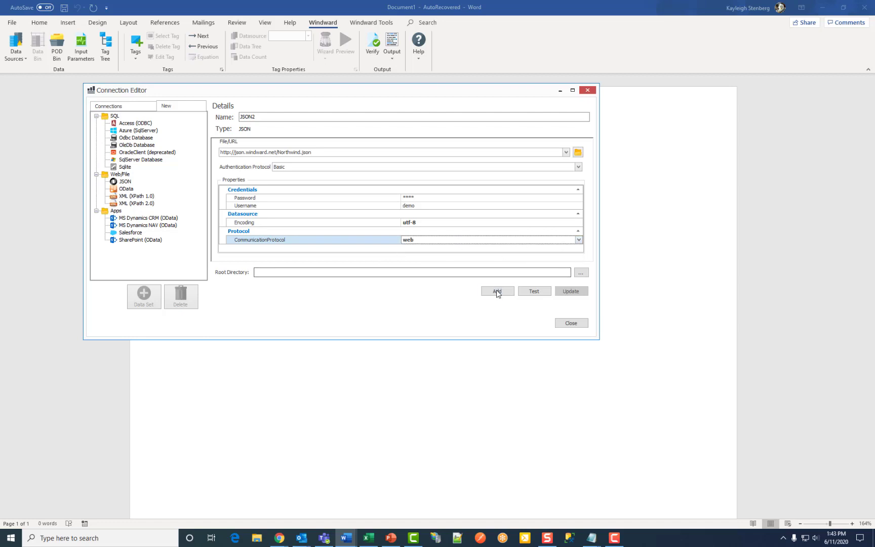
Step: Add JSON2 to the connections, load its metadata, and test that it connects successfully
left_click(497, 290)
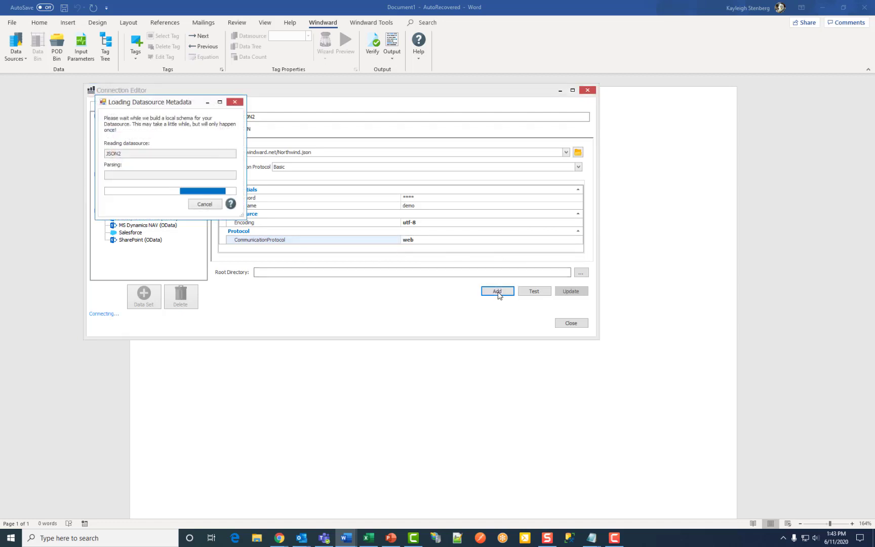
left_click(496, 290)
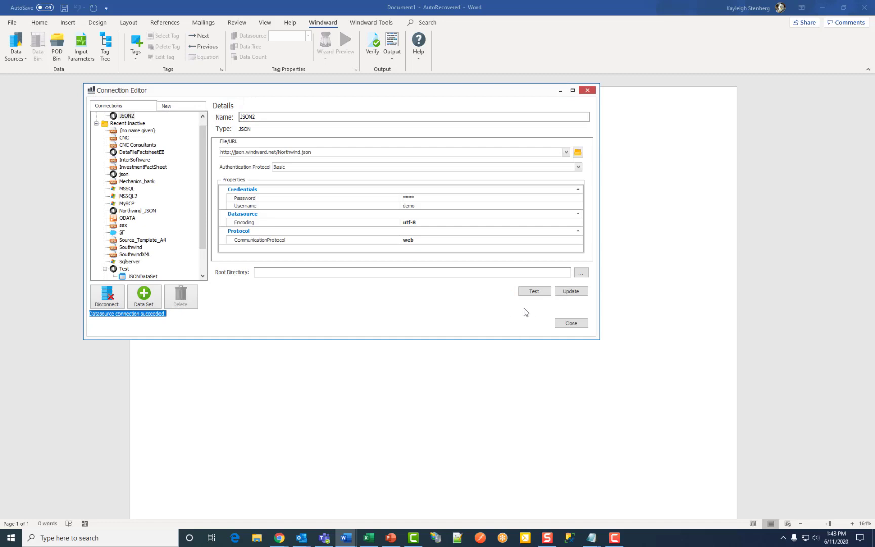
left_click(532, 291)
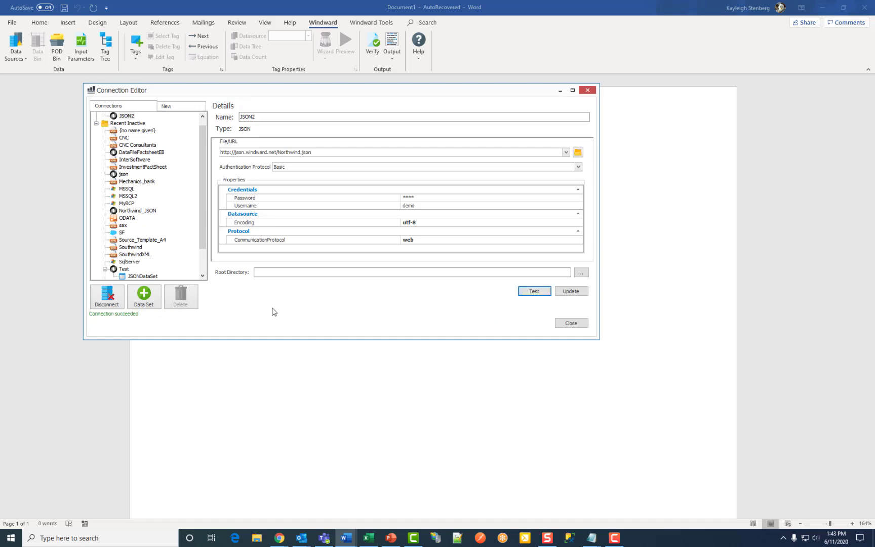
mouse_move(222, 321)
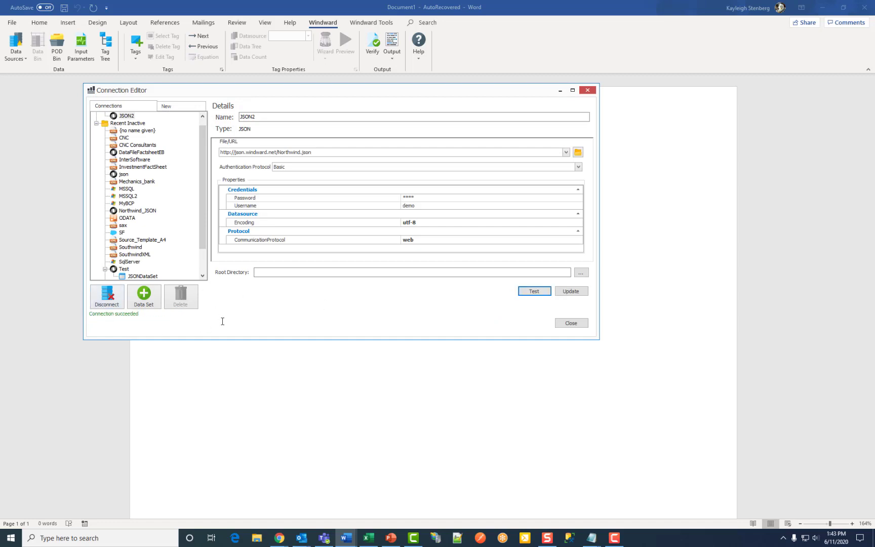
left_click(570, 322)
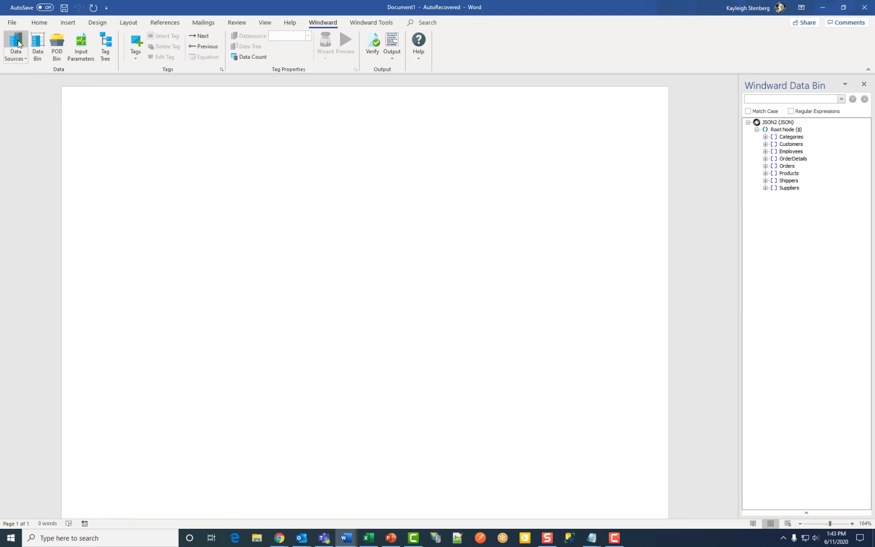
mouse_move(845, 218)
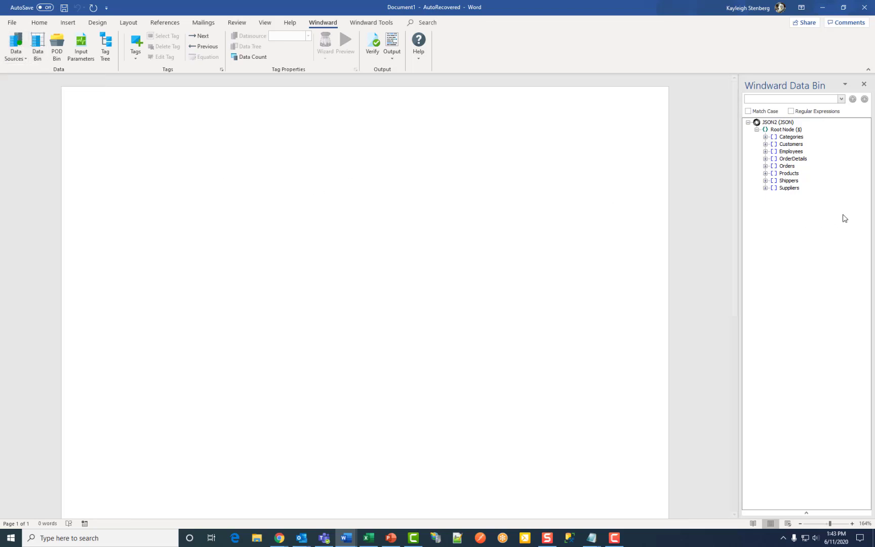